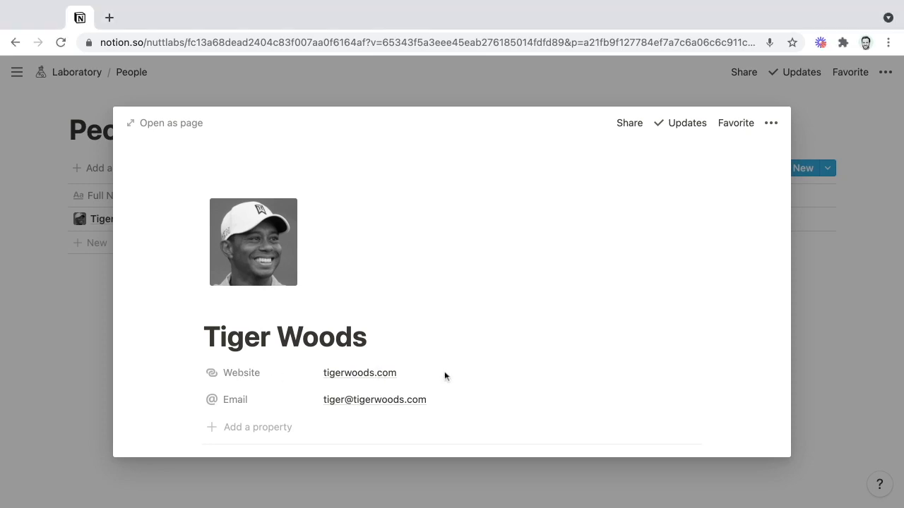
mouse_move(428, 375)
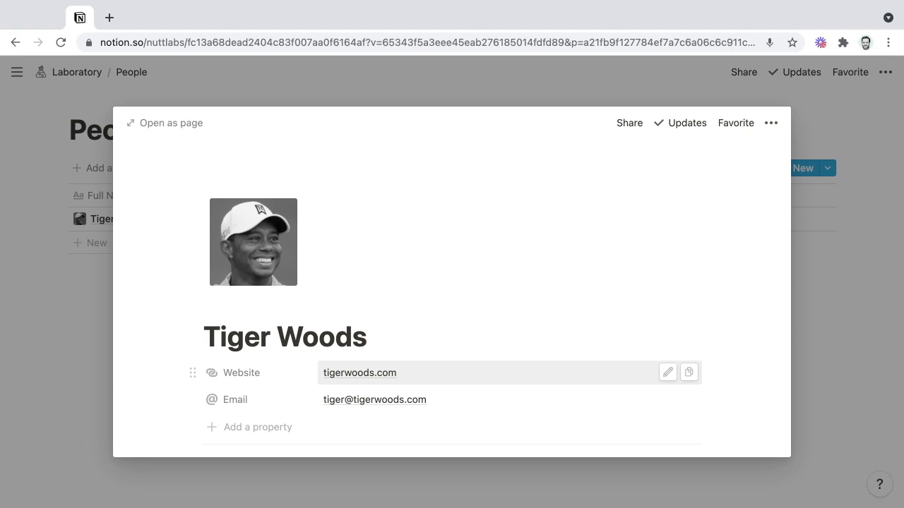
mouse_move(381, 380)
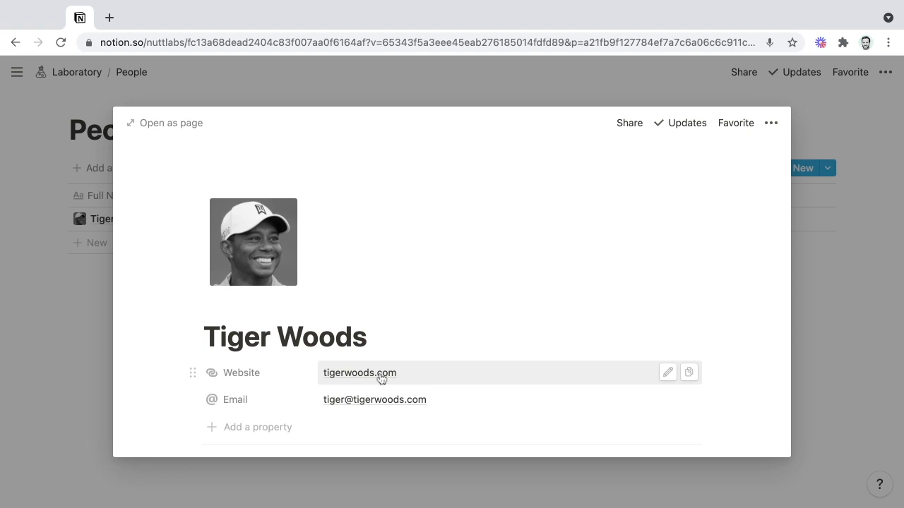
Draft the comment 'How about this headshot?' on the Tiger Woods page with the photo attached.
left_click(360, 372)
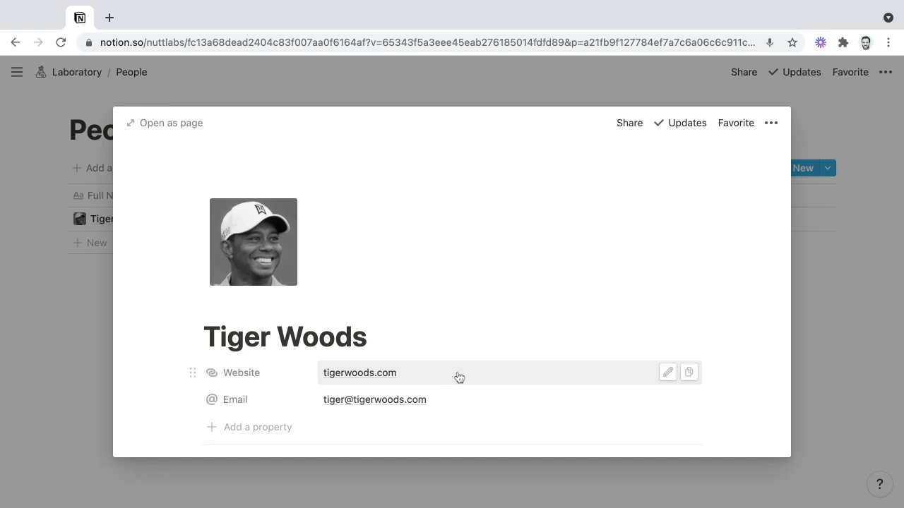
mouse_move(449, 376)
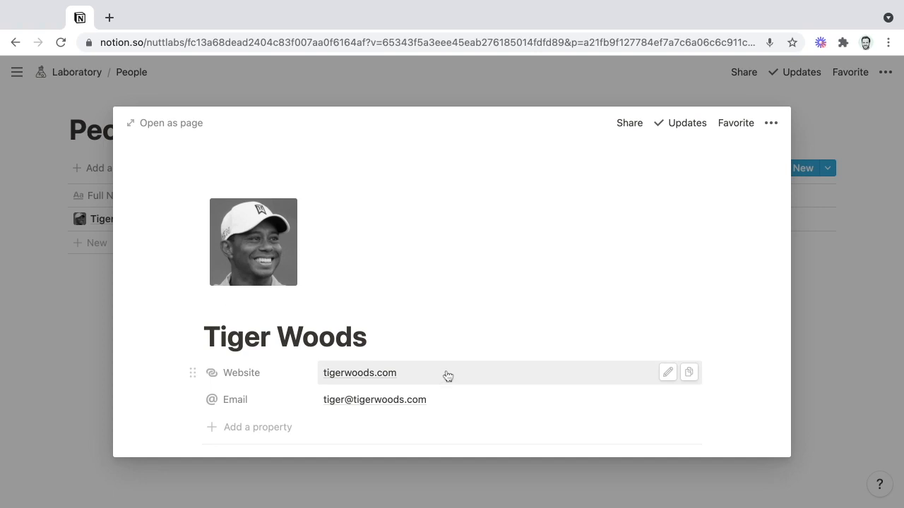
mouse_move(682, 381)
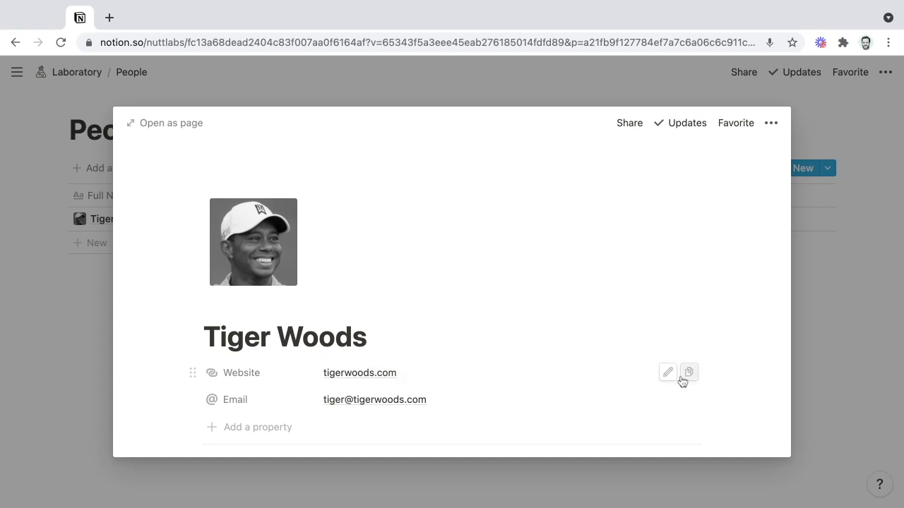
mouse_move(689, 372)
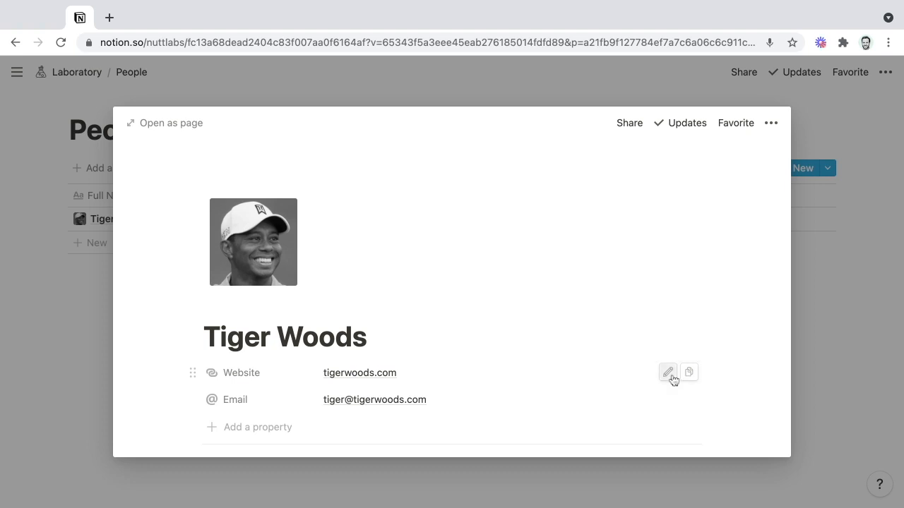
mouse_move(666, 373)
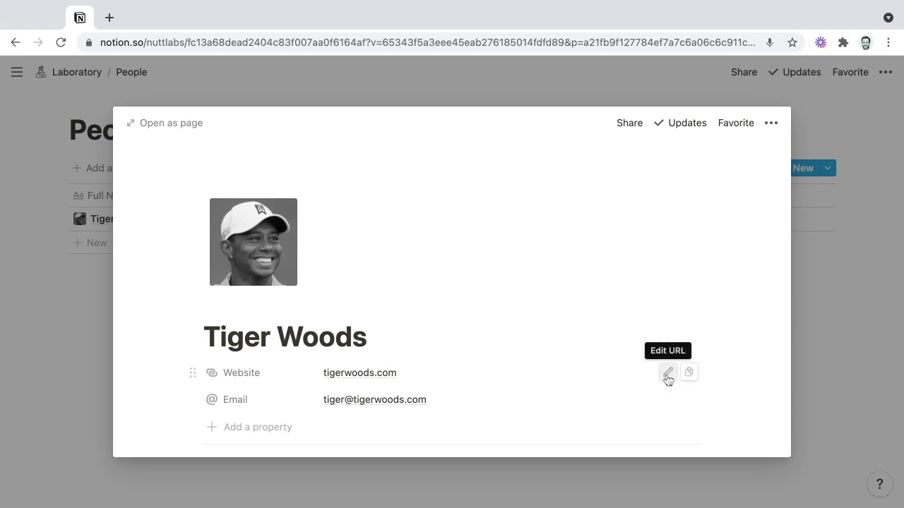
left_click(666, 373)
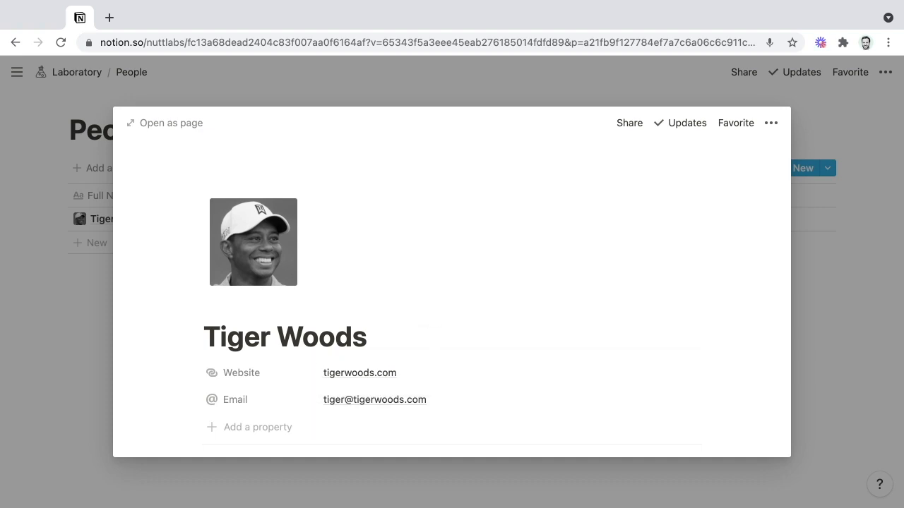
mouse_move(261, 403)
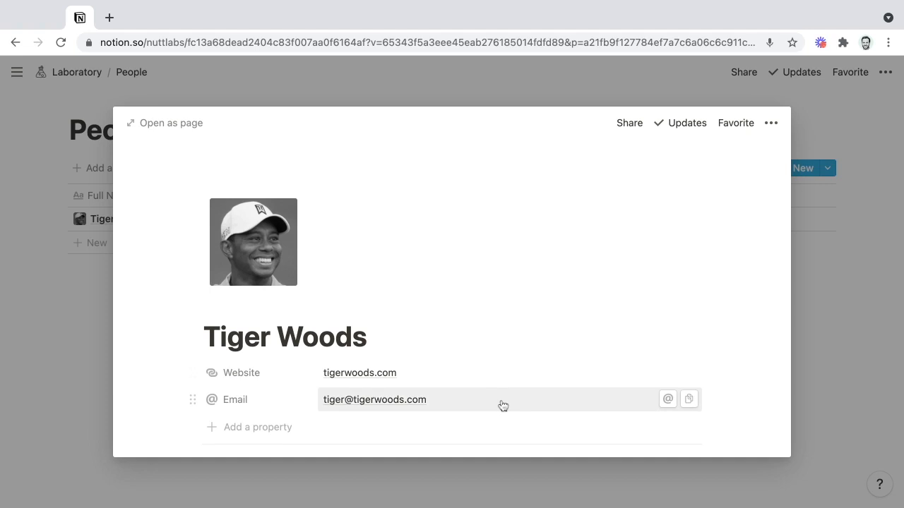
mouse_move(516, 410)
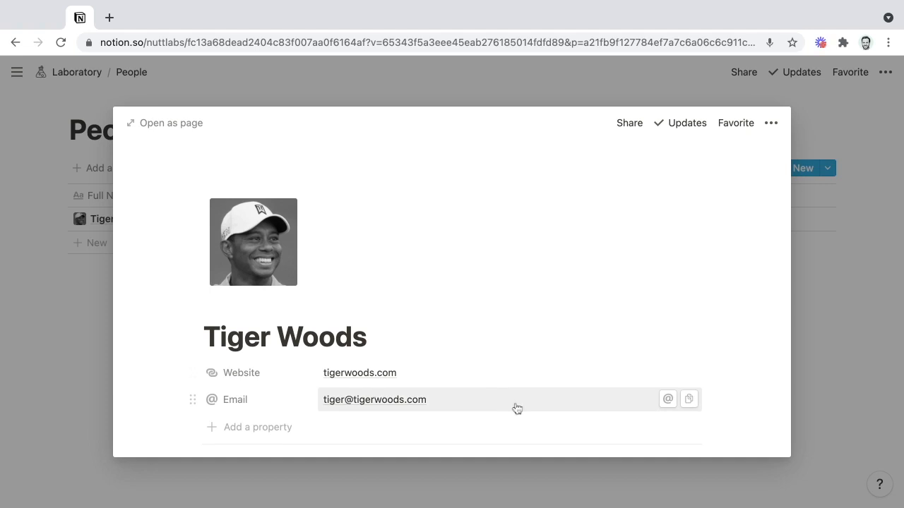
mouse_move(687, 398)
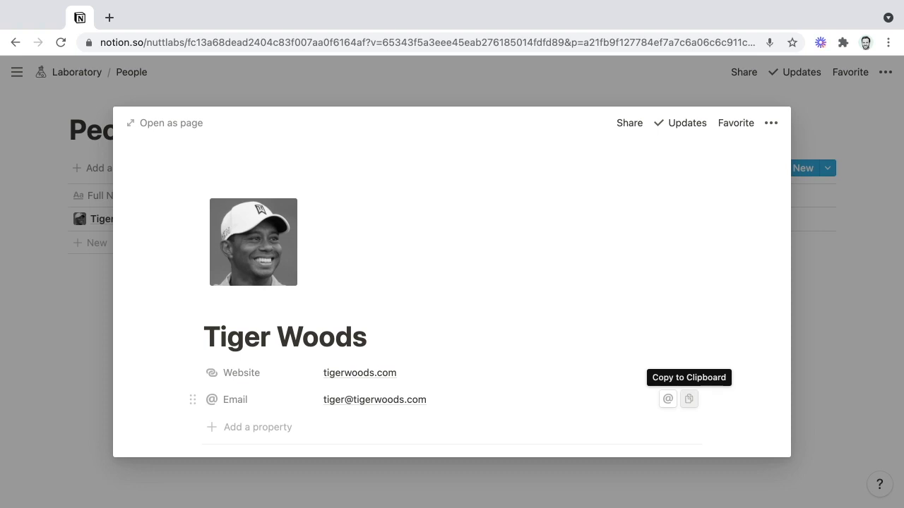
mouse_move(667, 399)
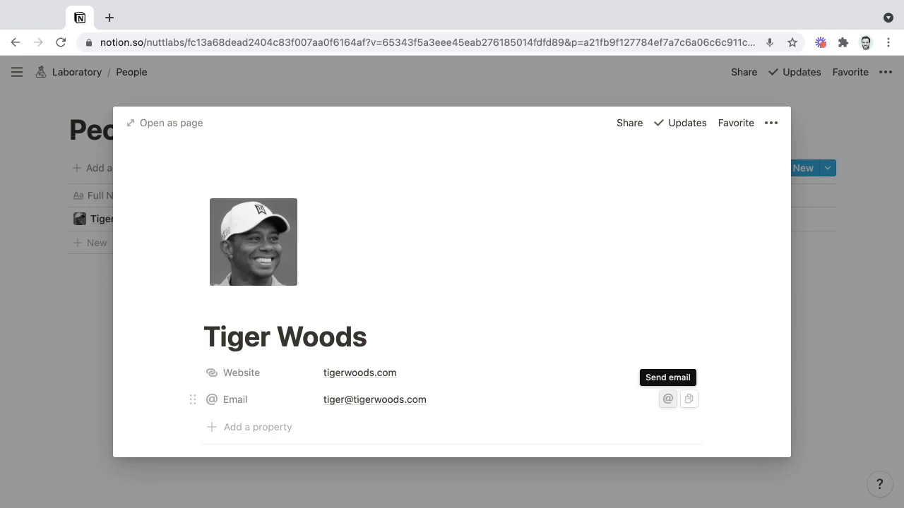
mouse_move(554, 401)
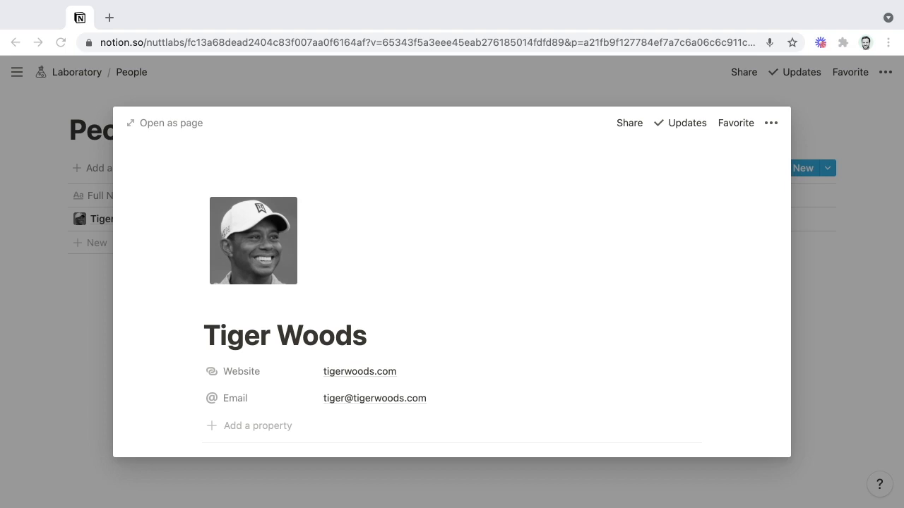
scroll("down", 3)
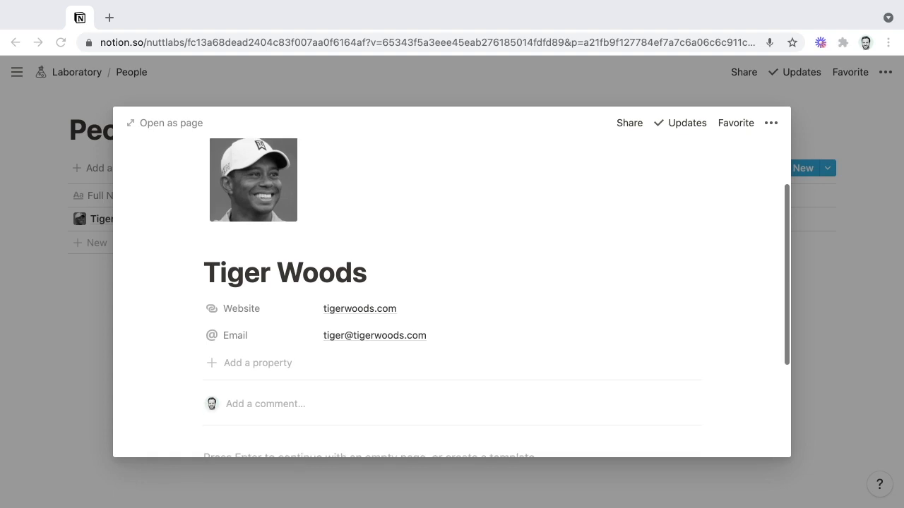
mouse_move(254, 408)
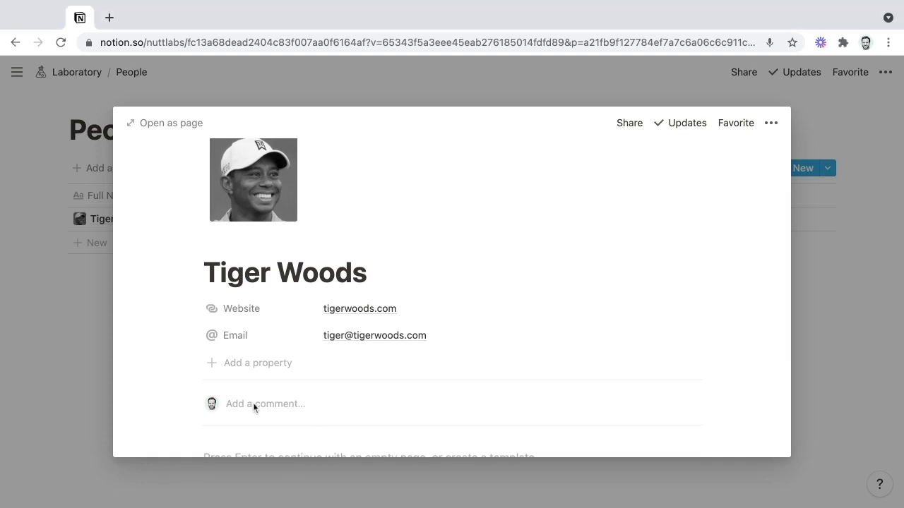
left_click(265, 404)
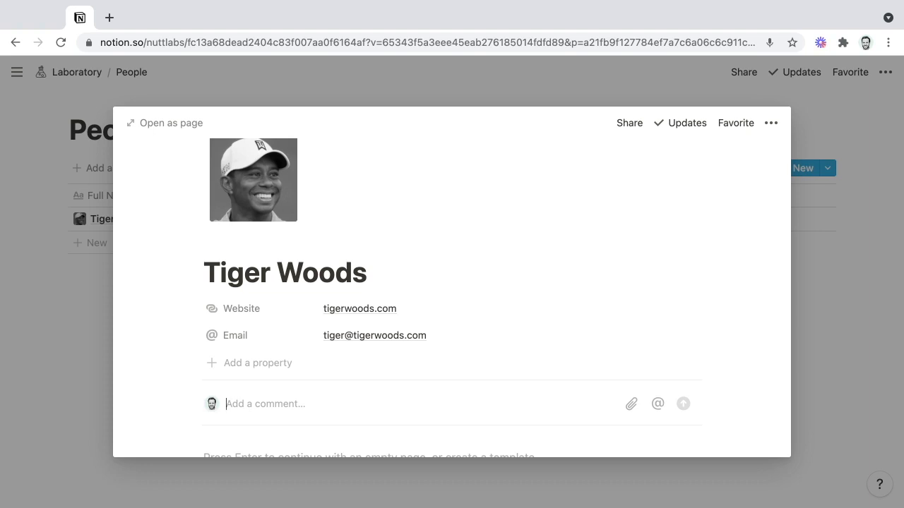
type("How about this headshot")
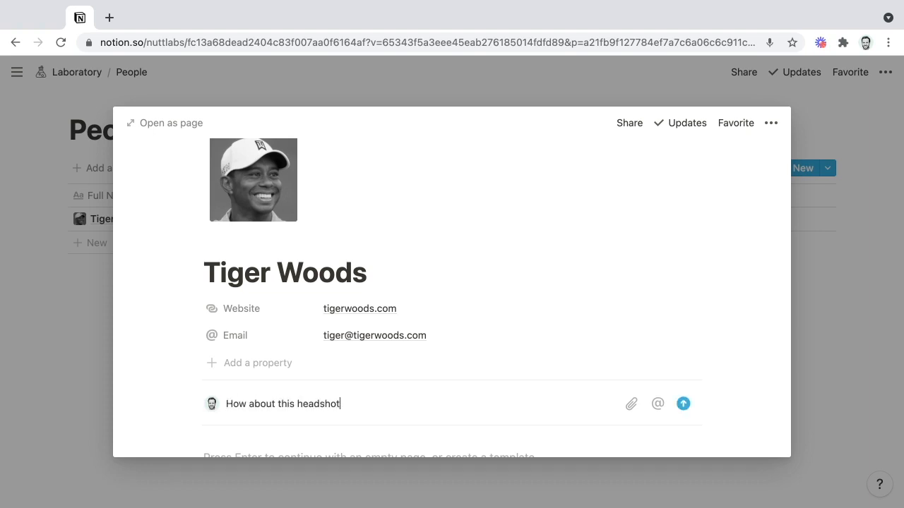
type("?")
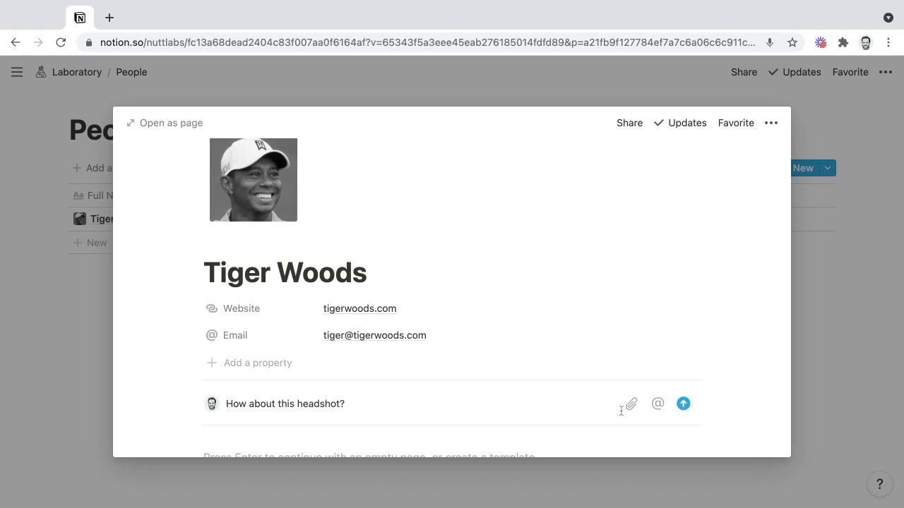
mouse_move(631, 403)
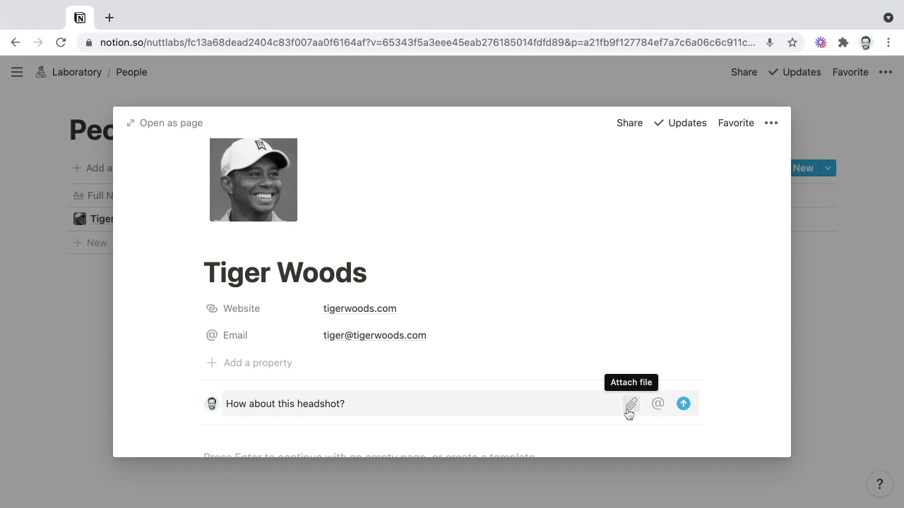
mouse_move(629, 412)
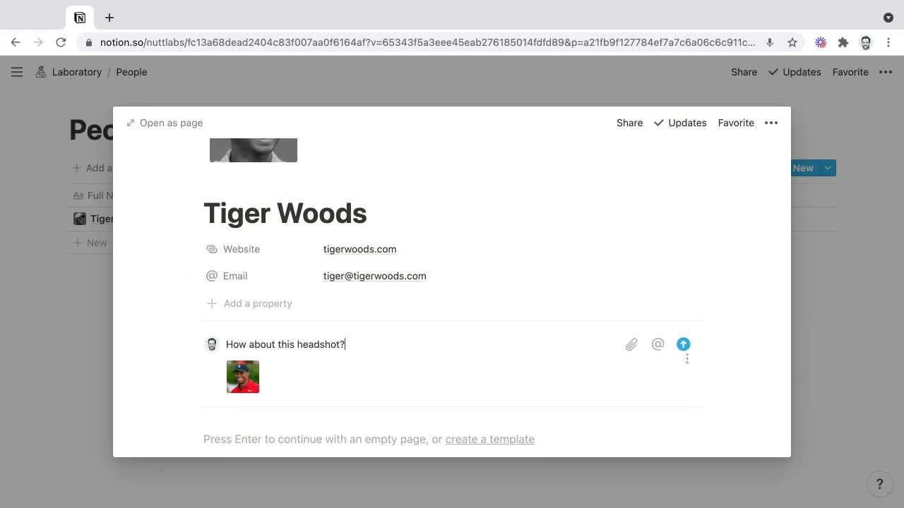
Post the comment and scroll the page to review it with its attached photo.
left_click(683, 344)
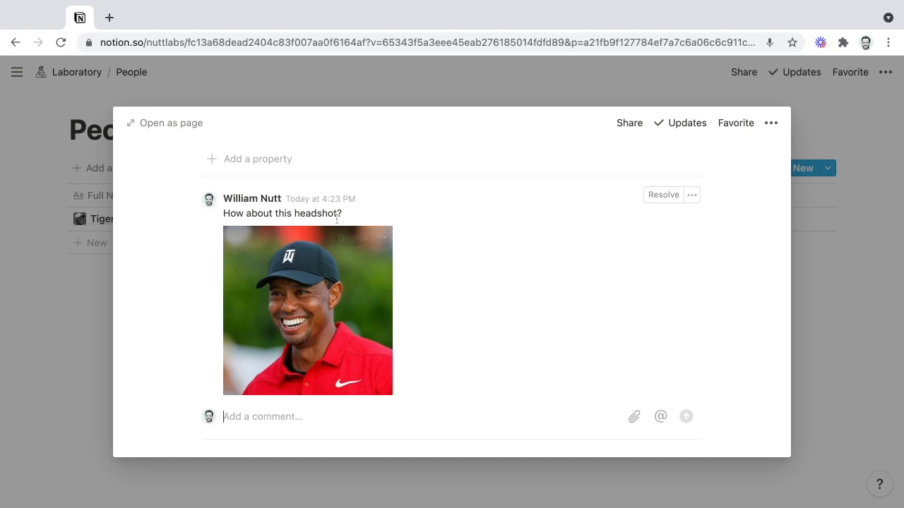
mouse_move(455, 314)
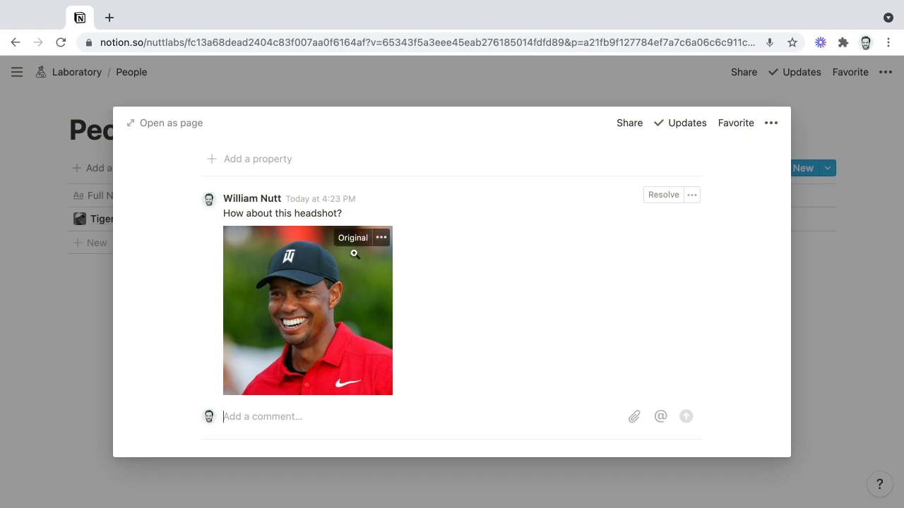
mouse_move(471, 288)
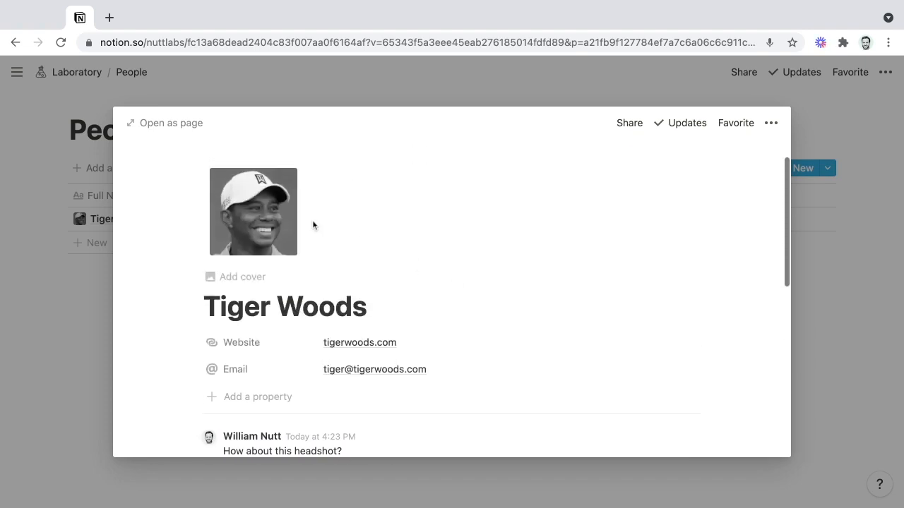
scroll("down", 3)
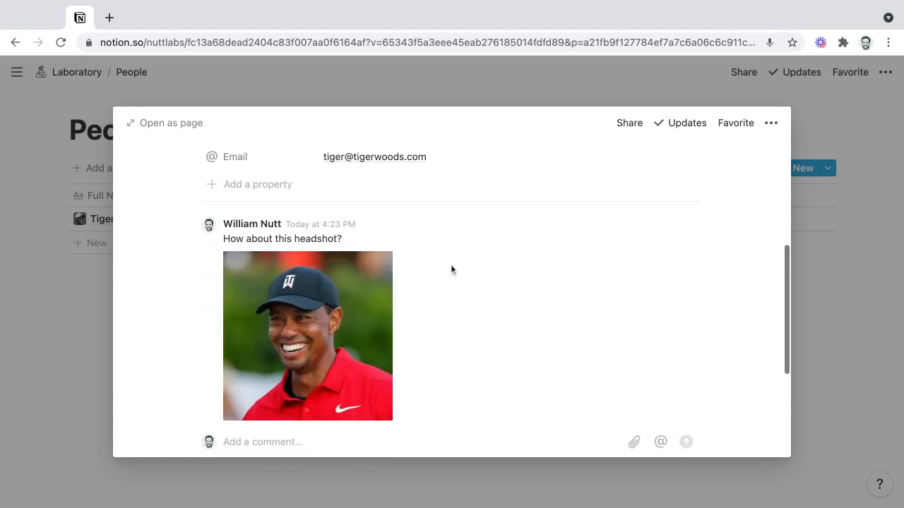